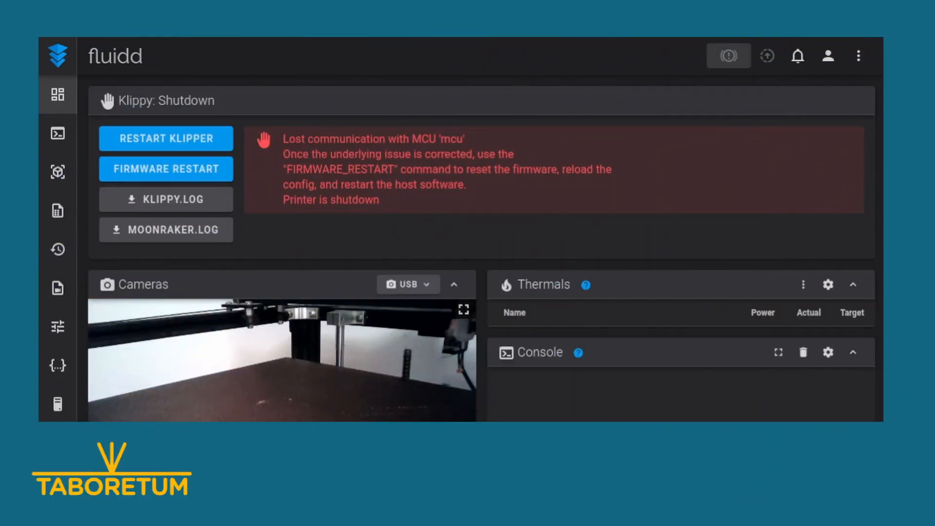
mouse_move(649, 304)
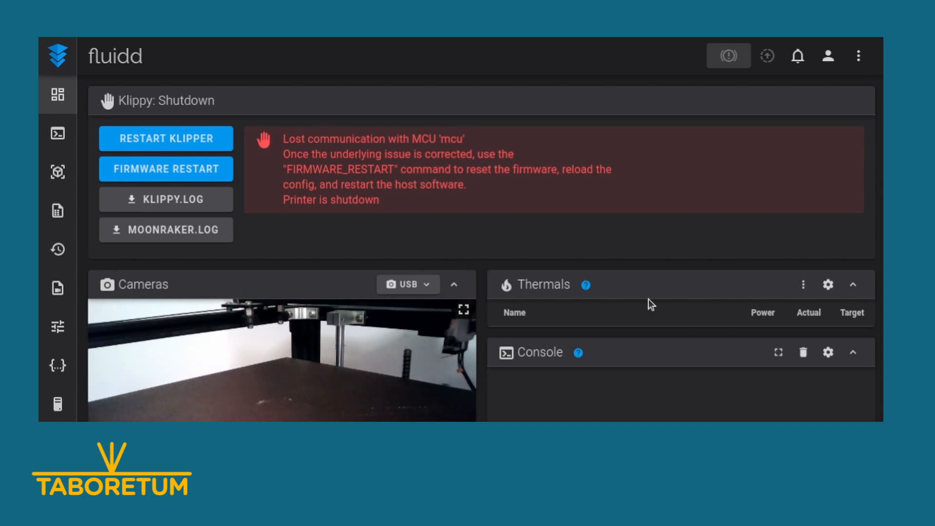
mouse_move(565, 336)
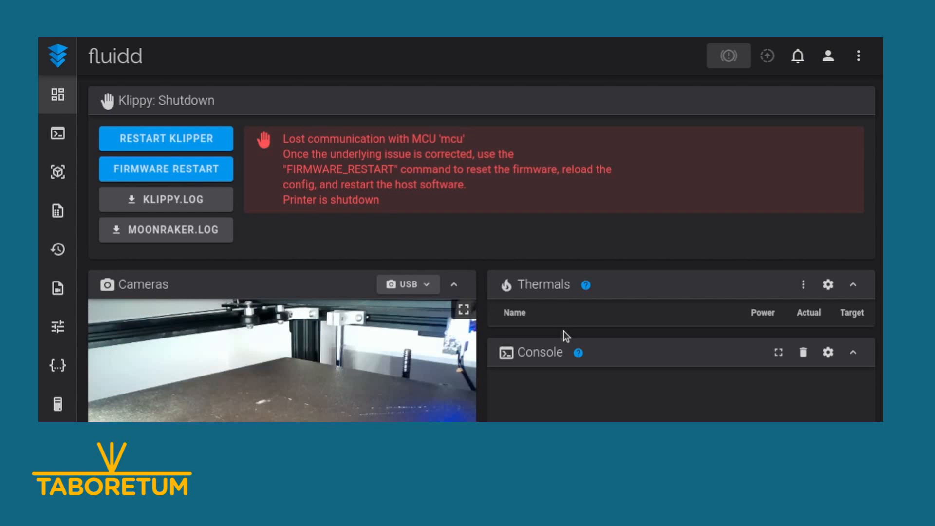
mouse_move(649, 325)
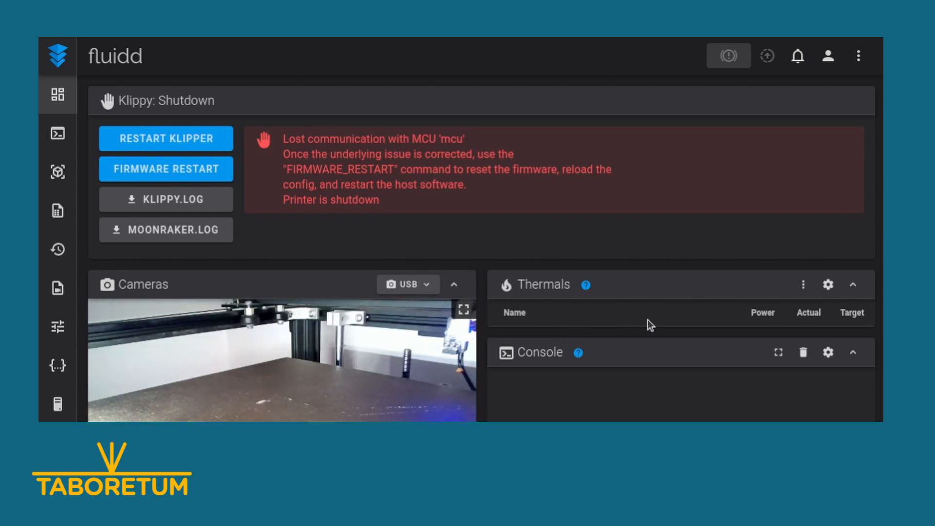
mouse_move(686, 192)
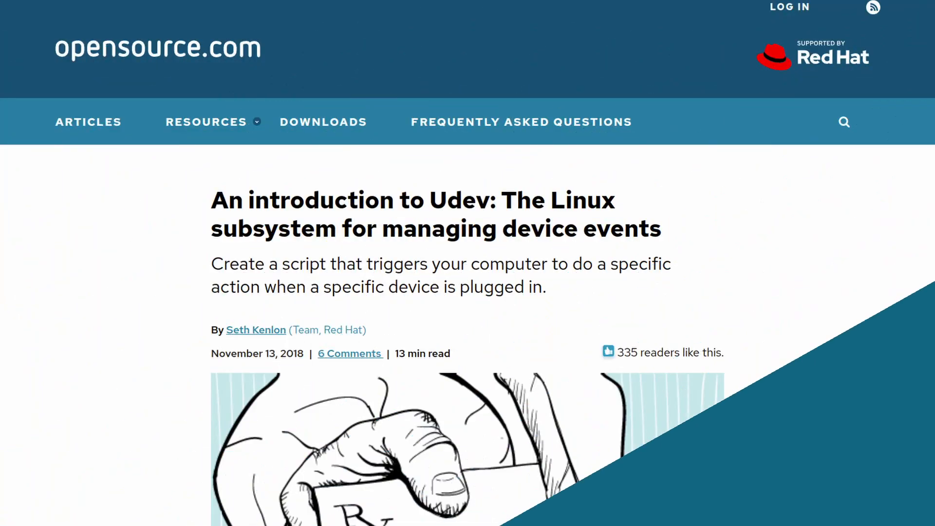
Scroll the udev article down to its "A basic script" section
scroll(down, 3)
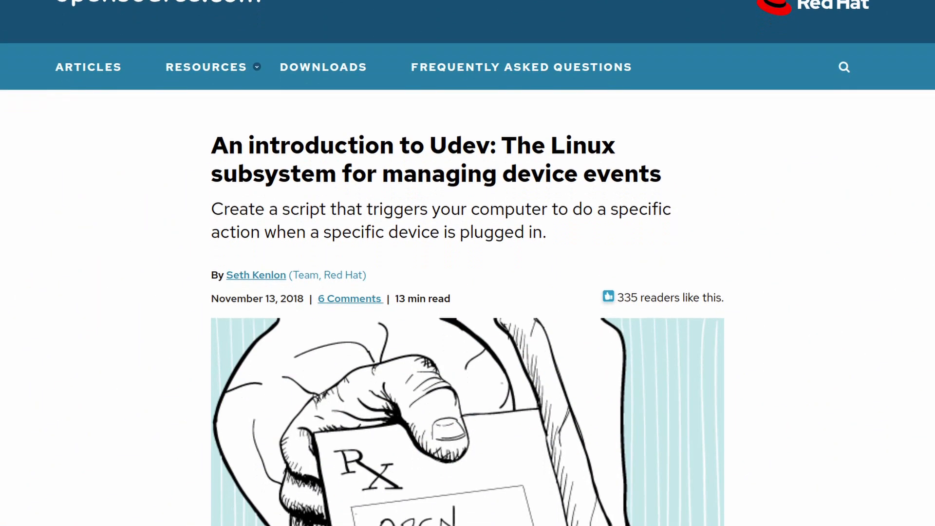
scroll(down, 3)
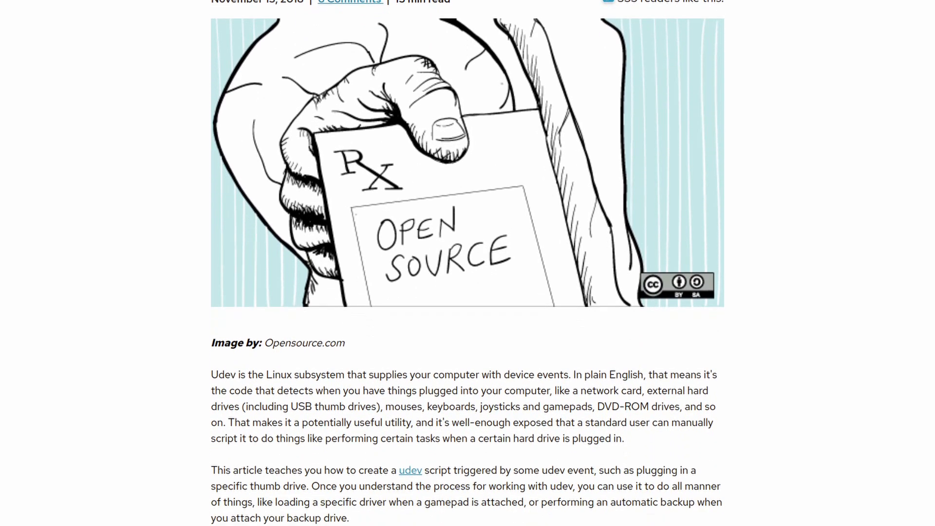
scroll(down, 3)
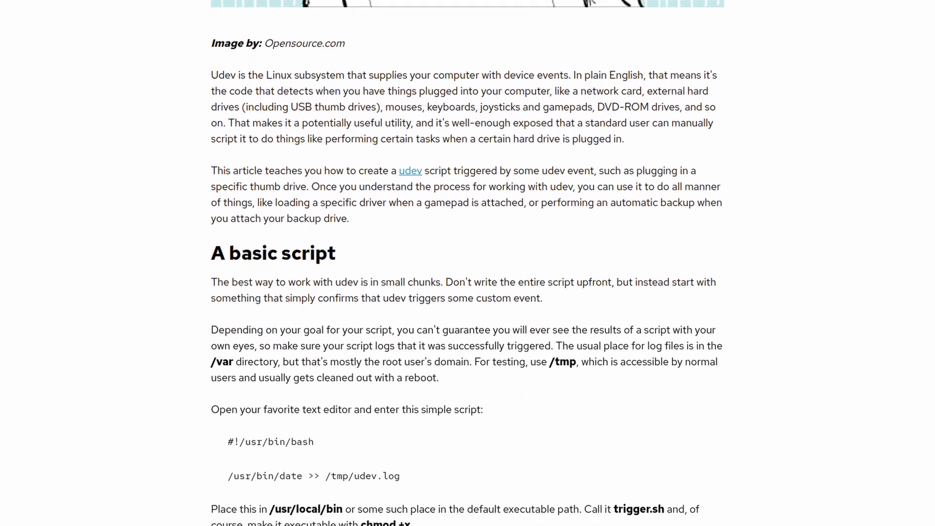
scroll(down, 3)
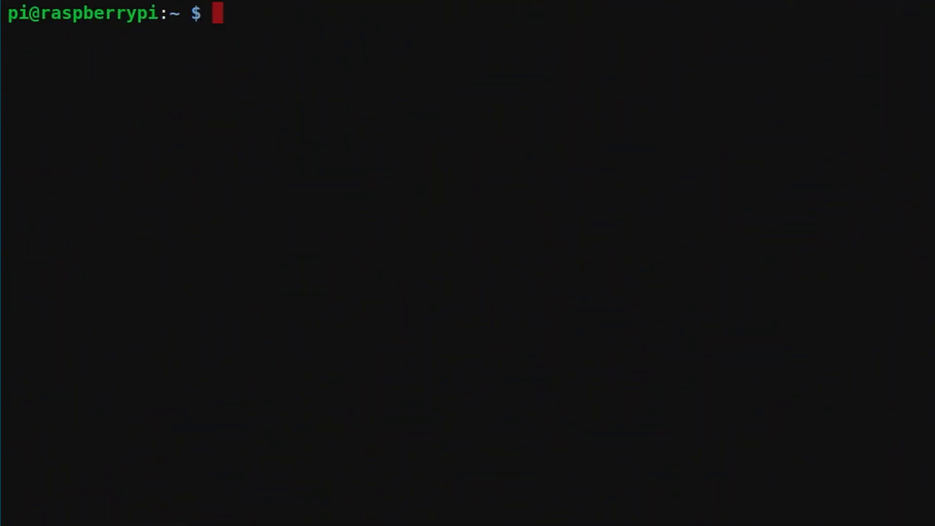
Run lsusb with and without the printer plugged in to identify it as 1a86:7523 QinHeng CH340
text(lsus)
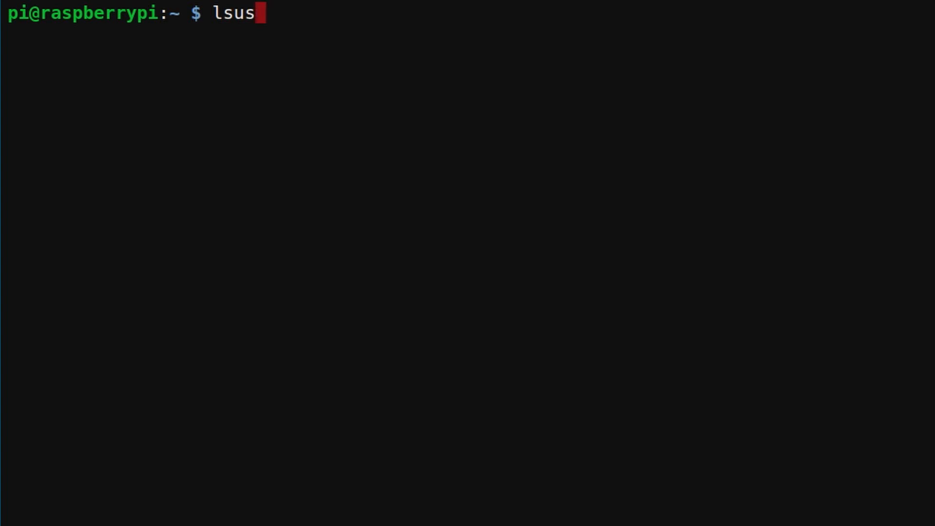
key(Return)
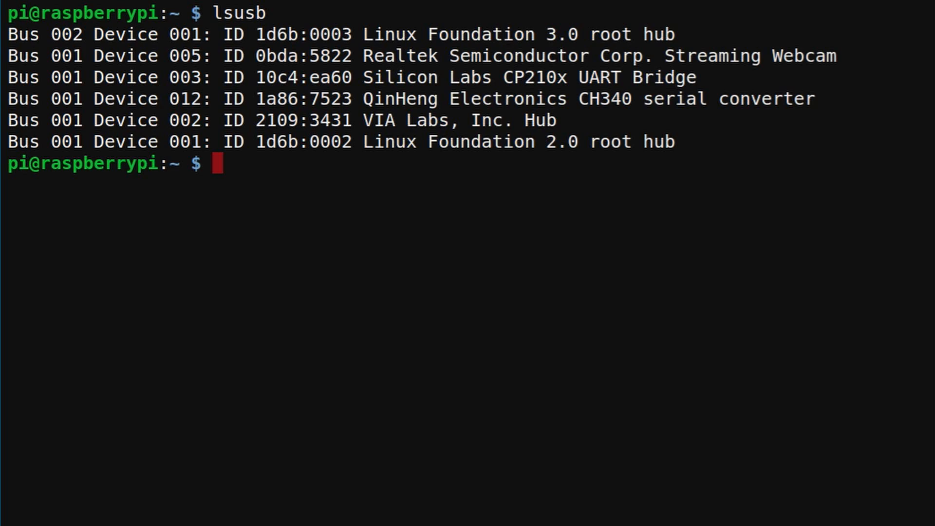
text(lsusb)
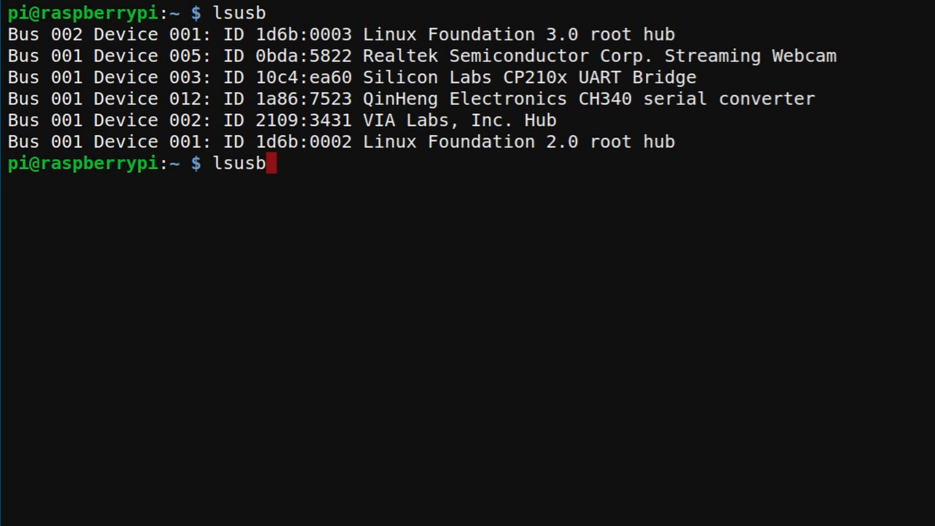
key(Return)
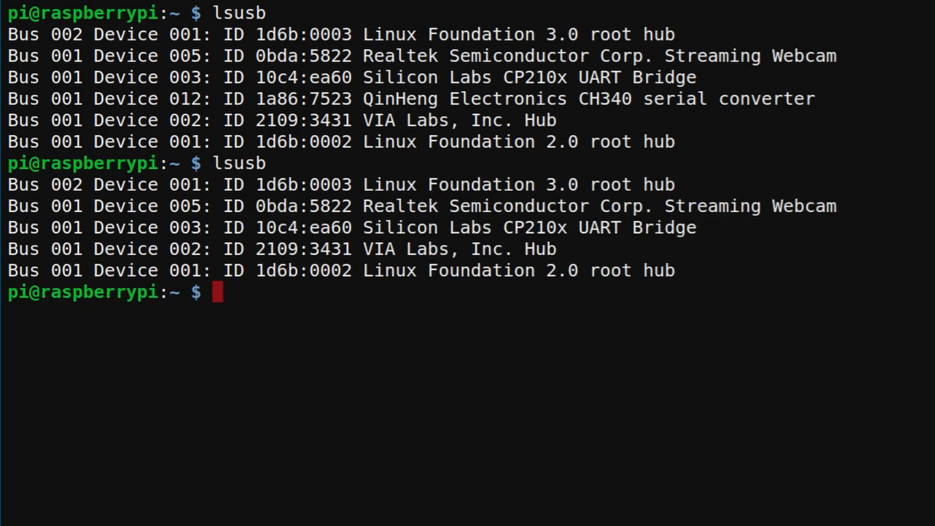
mouse_move(755, 127)
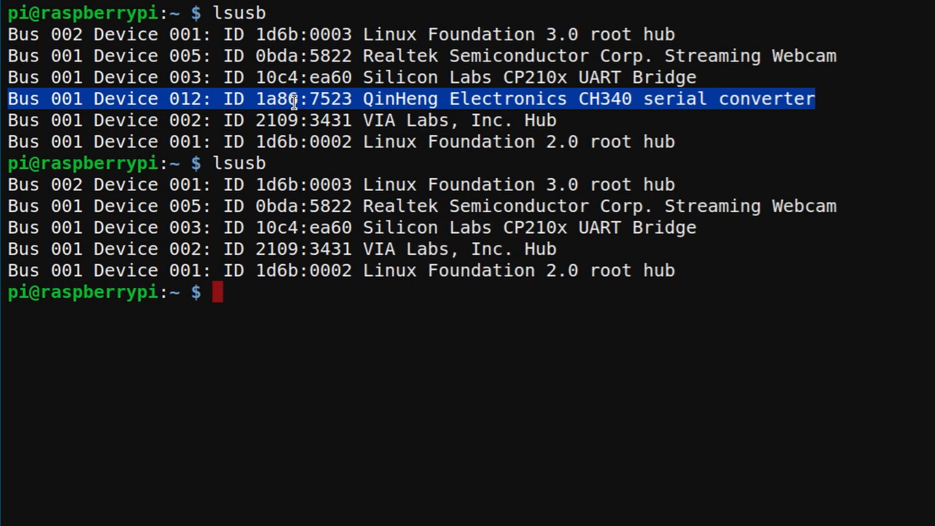
mouse_move(447, 99)
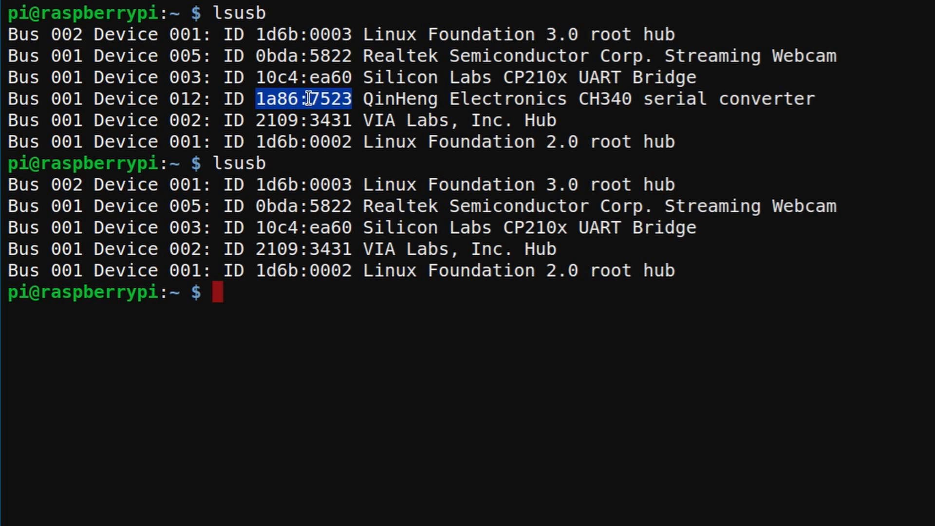
mouse_move(418, 356)
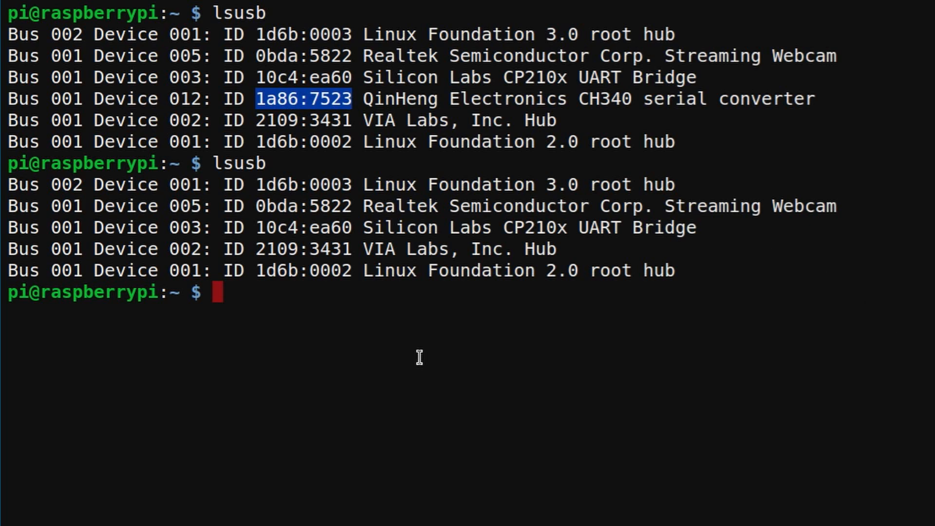
mouse_move(348, 315)
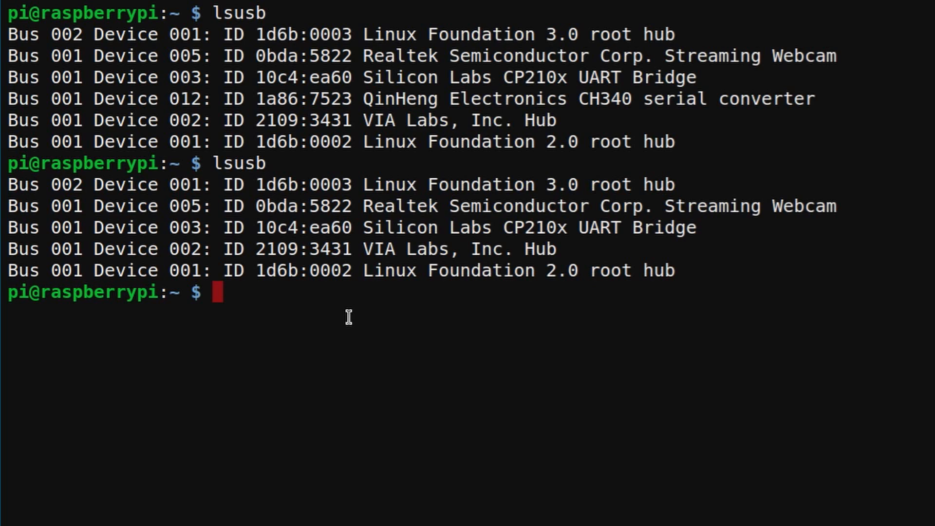
Compose sudo vi /etc/udev/rules.d/98-klippe.rules at the prompt
text(su)
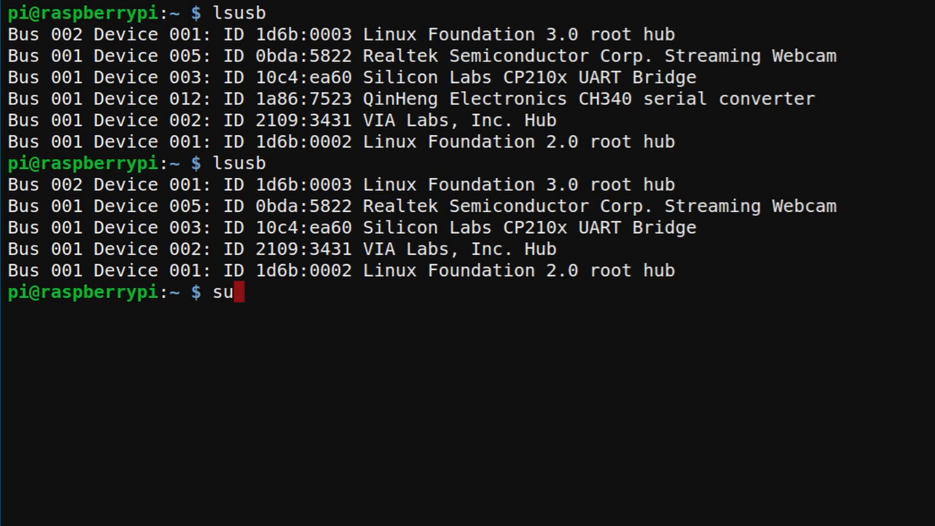
text(do)
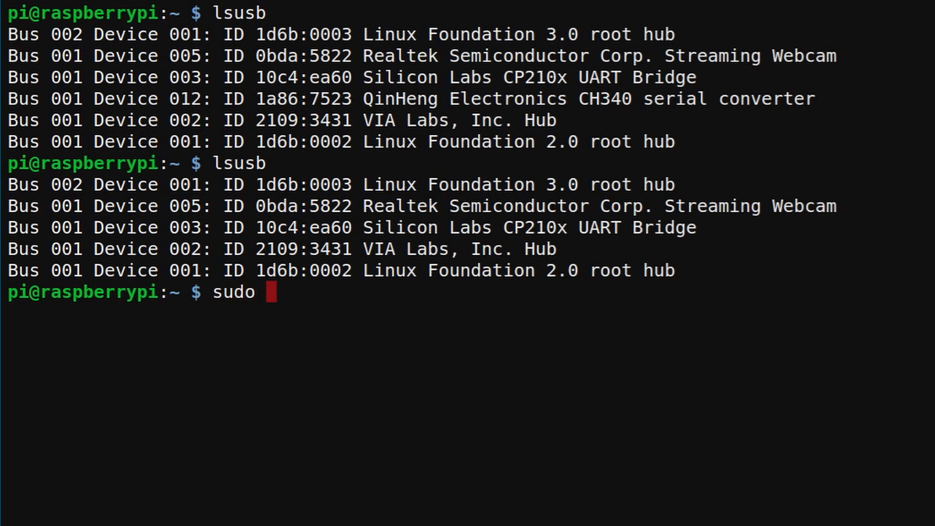
text(vi)
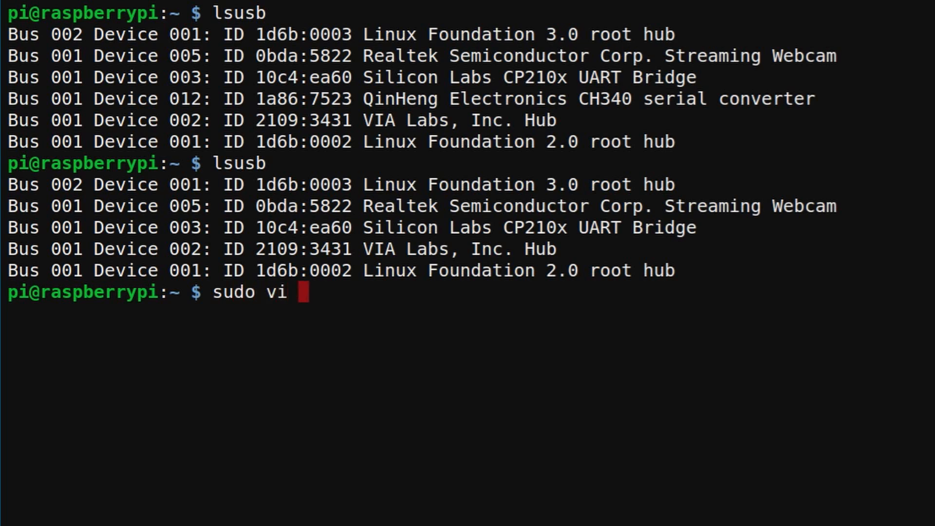
text(/e)
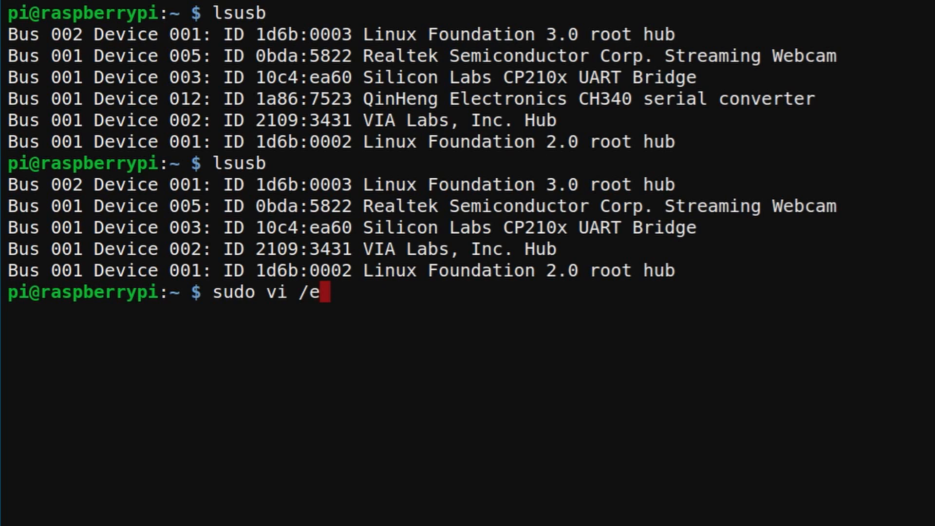
text(tc/)
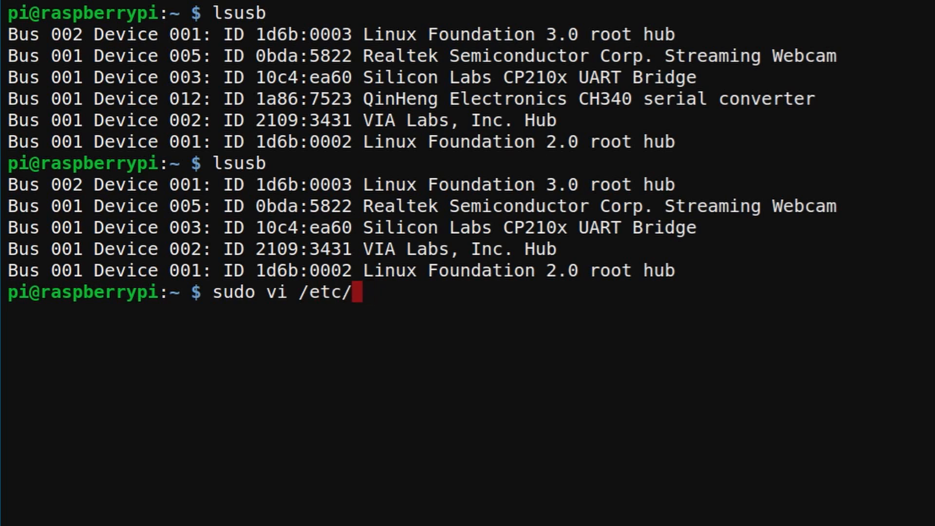
text(udev/)
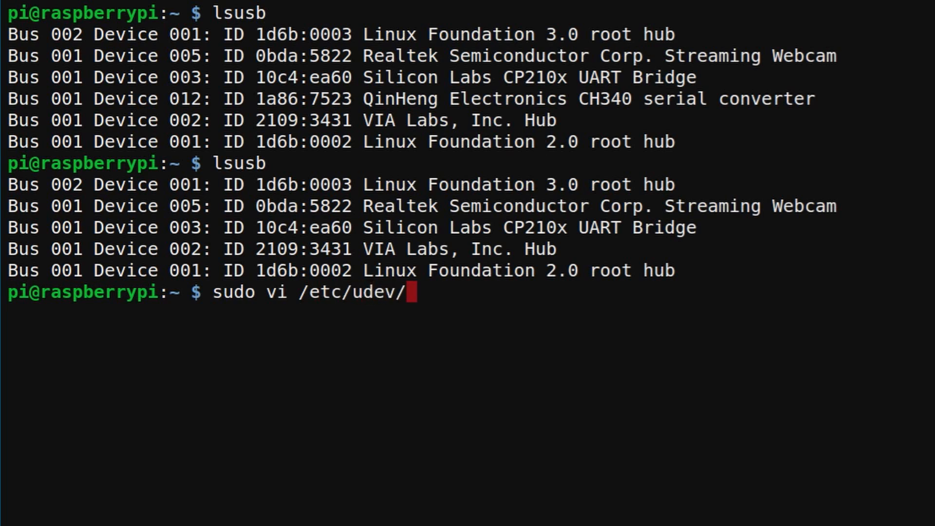
text(rules.d/)
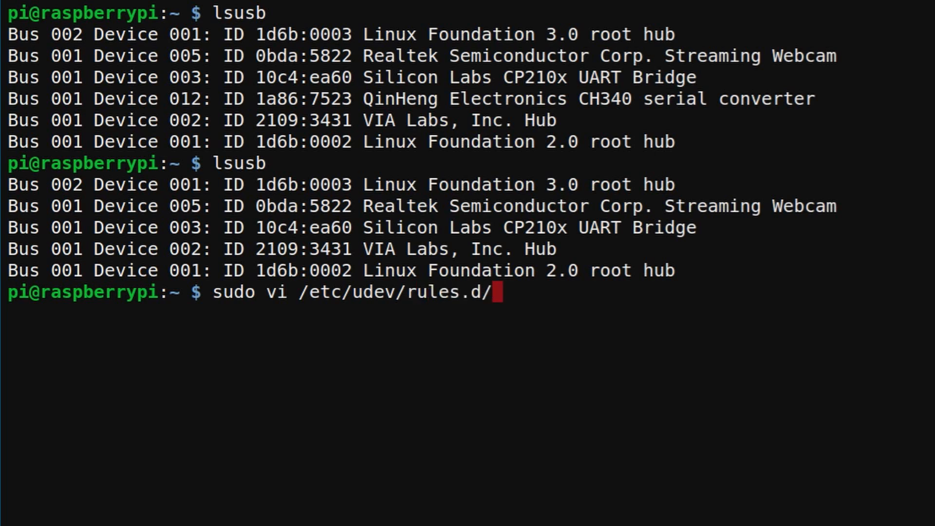
text(98)
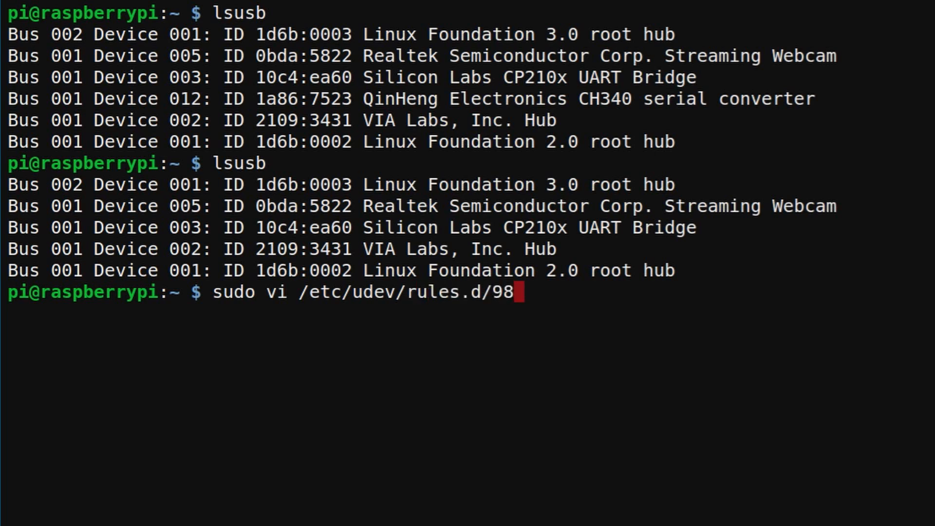
text(-kli)
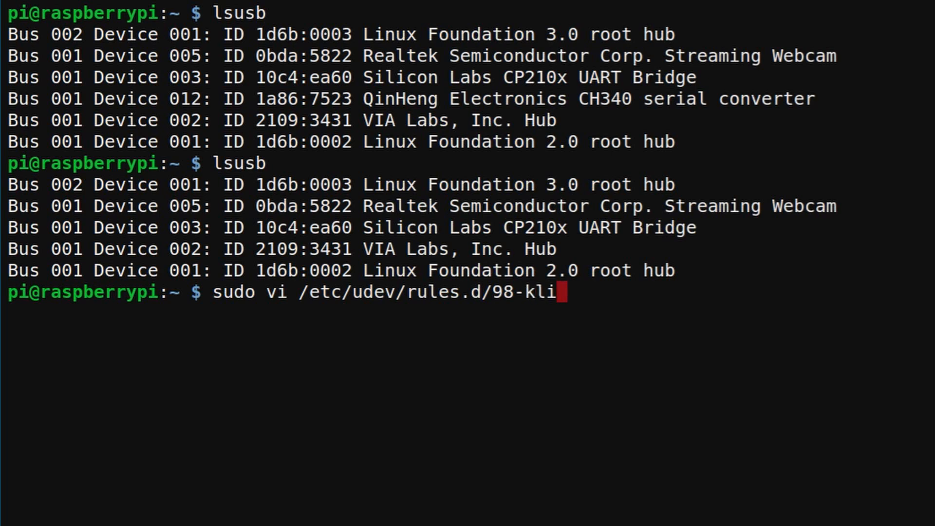
text(ppe)
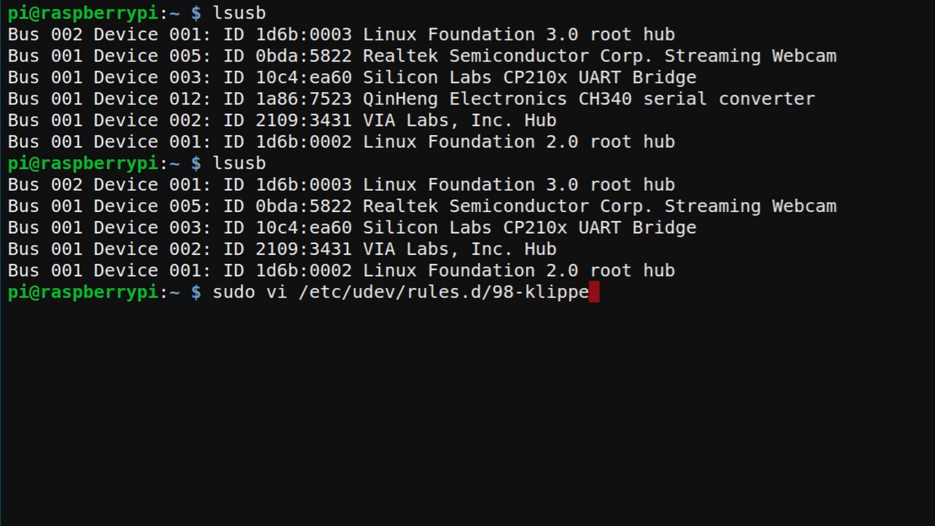
text(.r)
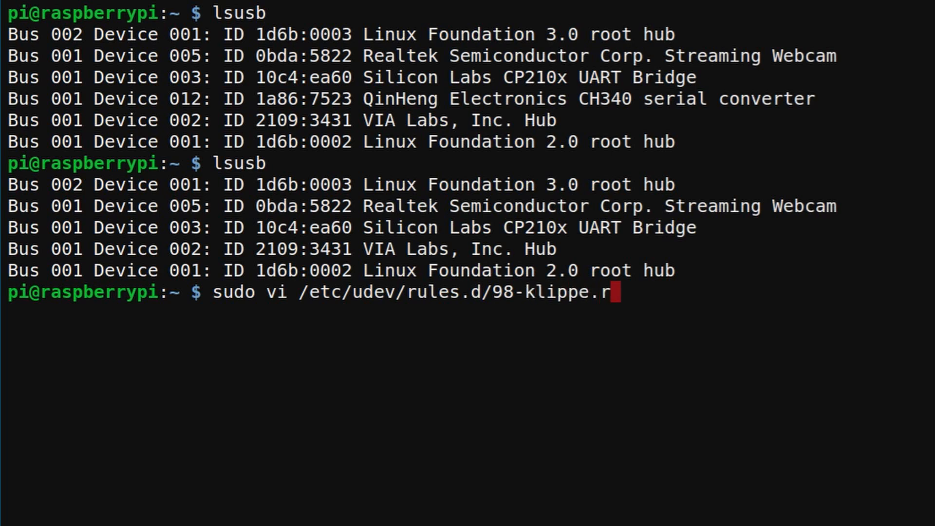
Write the rule matching USB 1a86:7523 on add that echoes FIRMWARE_RESTART to /dev/pts/0, and save with :wq
key(Return)
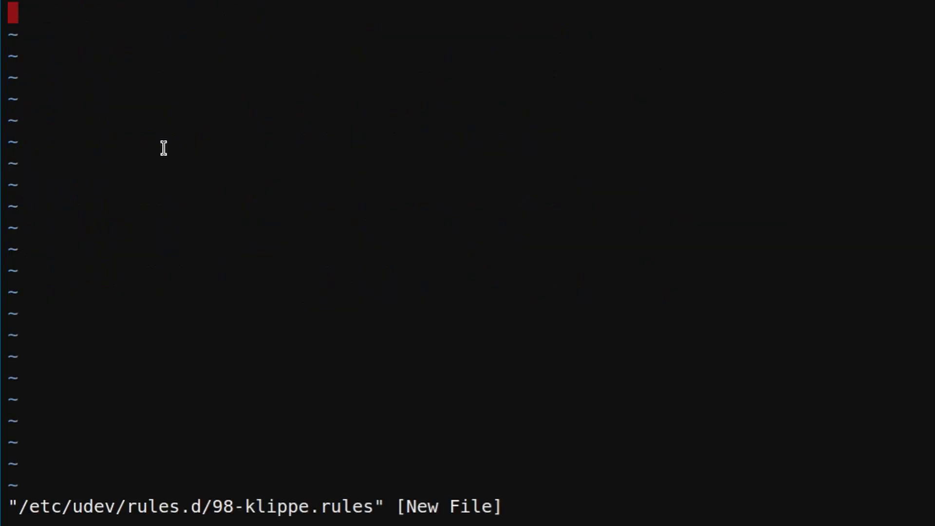
text(SUBSYSTEM=="usb", ATTRS{idVendor}=="1a86", ATTRS{idProduct}=="7523", ACTION=="add", RUN+="/bin/sh -c /bin/echo FIRMWARE_RESTART > /dev/pts/0")
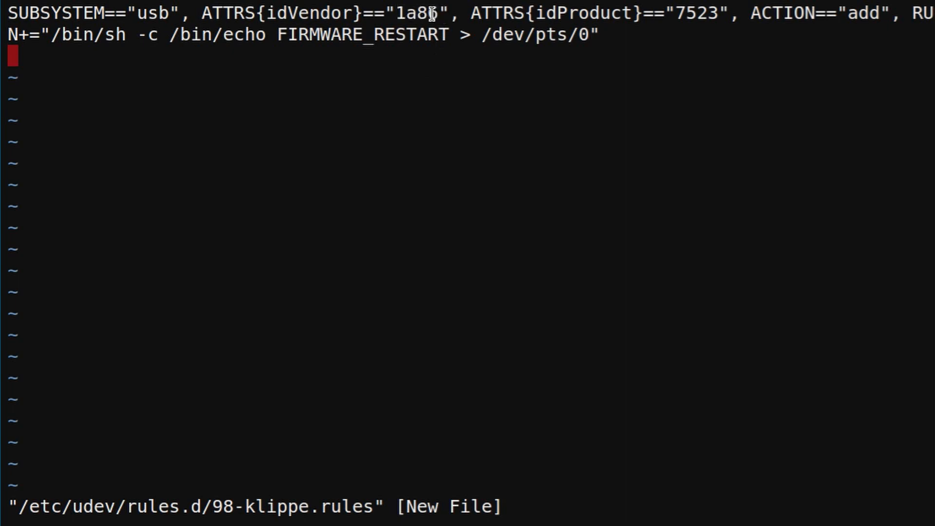
text(6)
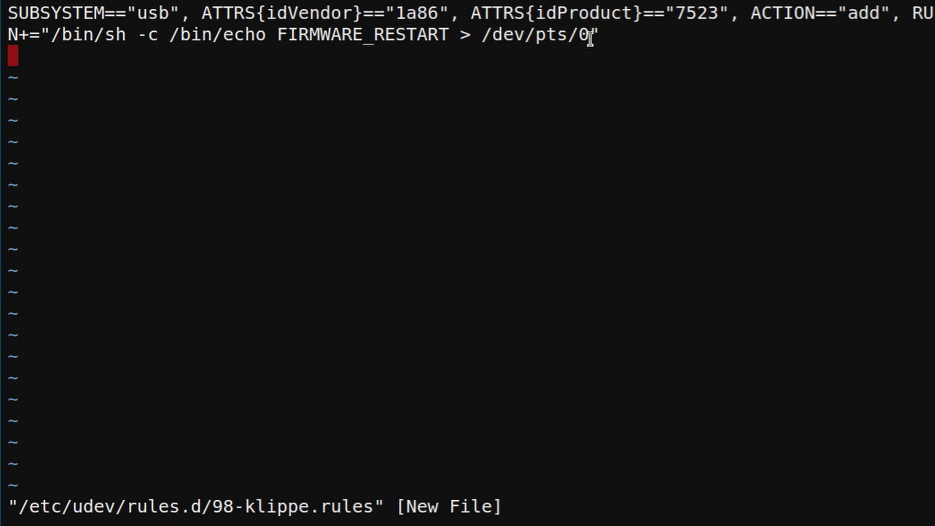
mouse_move(480, 34)
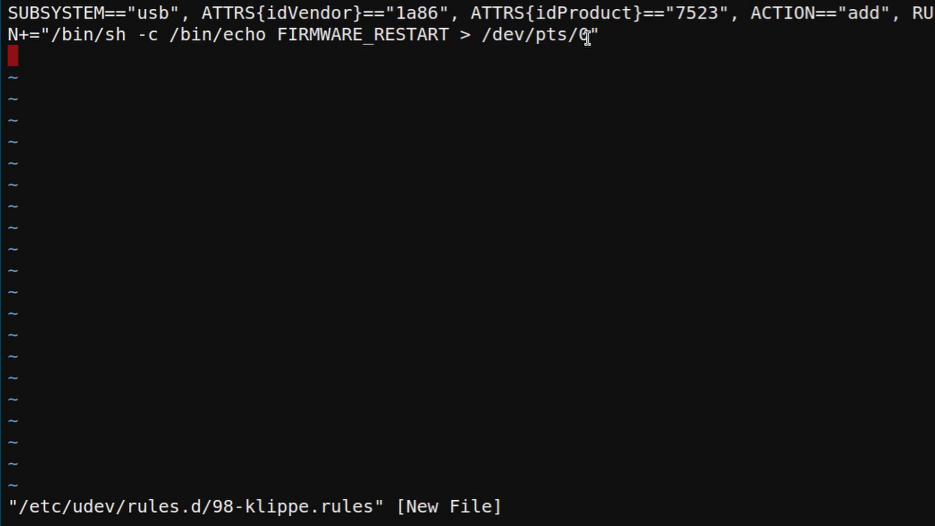
text(:wq)
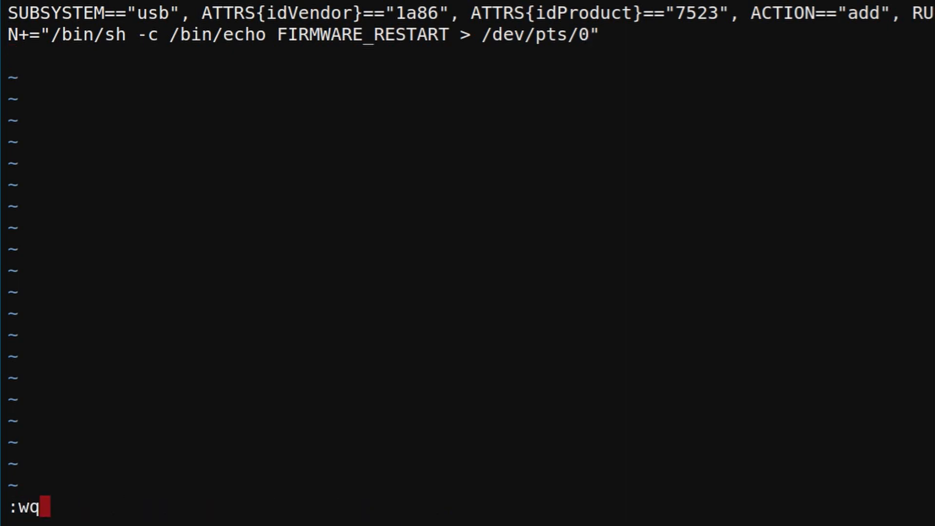
key(Return)
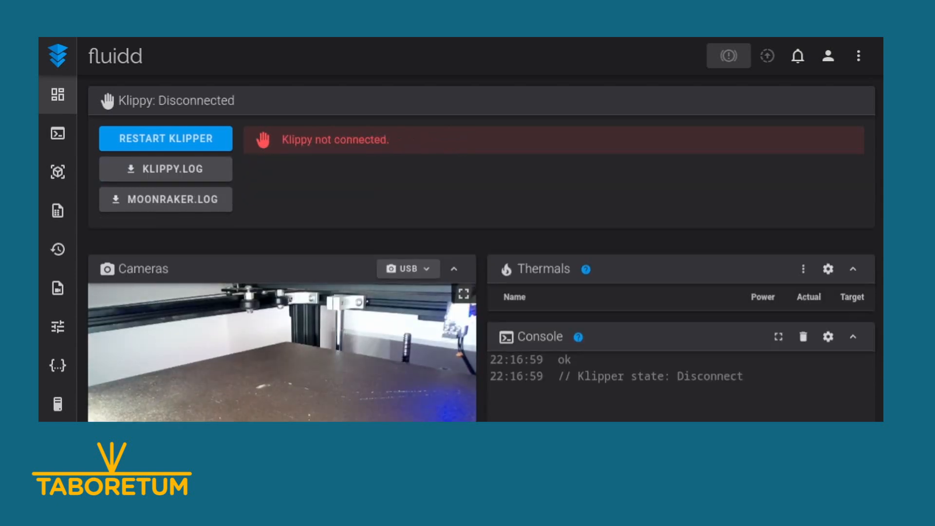
Watch the Fluidd dashboard move from Klippy: Disconnected to Klippy: Startup after replugging
click(166, 138)
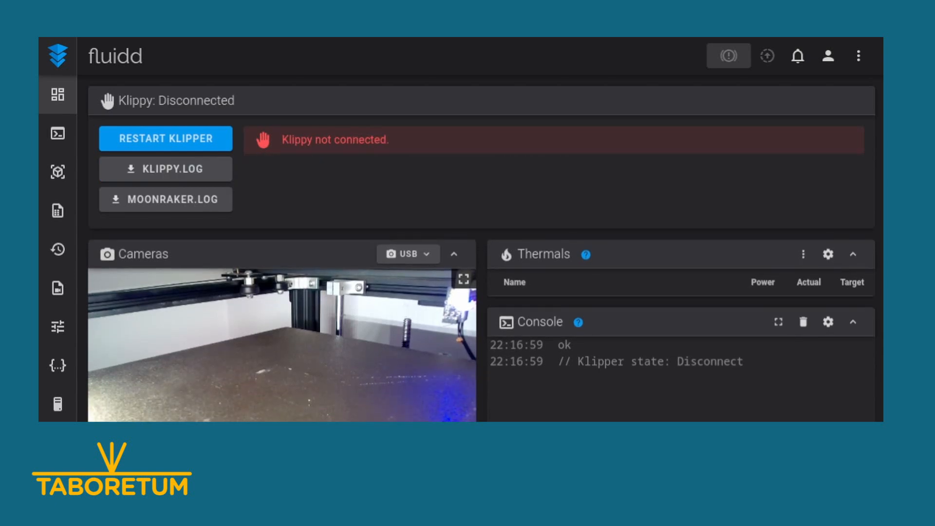
click(165, 138)
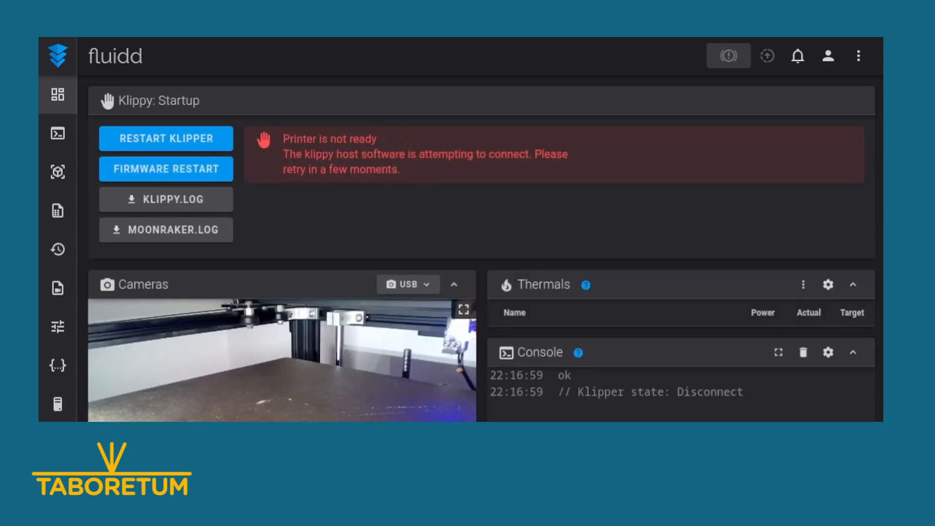